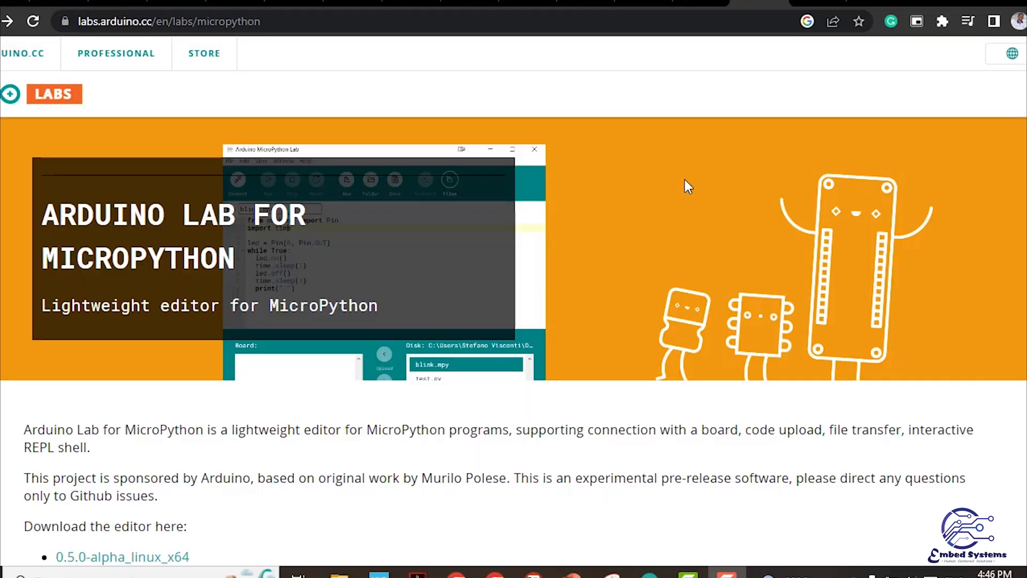
# Step: Scroll the labs.arduino.cc page down to the 'Download the editor here' links for Linux, Mac and Windows
pyautogui.scroll(-3)
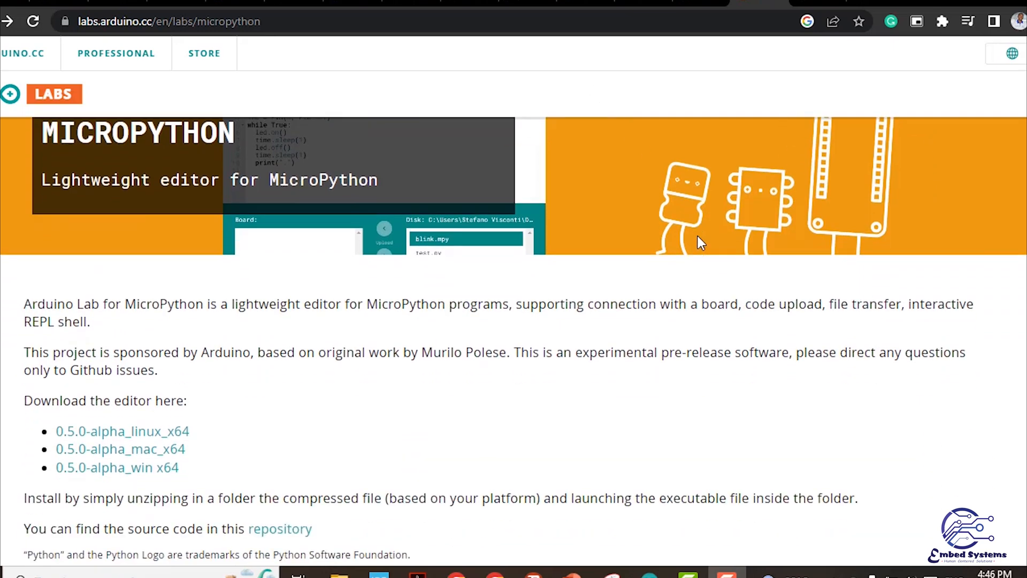
pyautogui.scroll(-3)
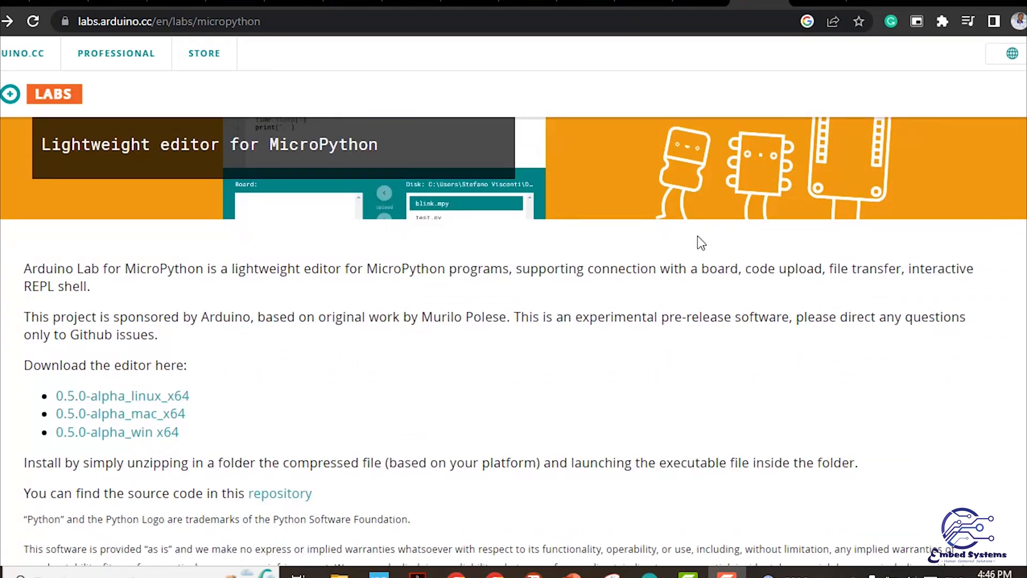
pyautogui.scroll(-3)
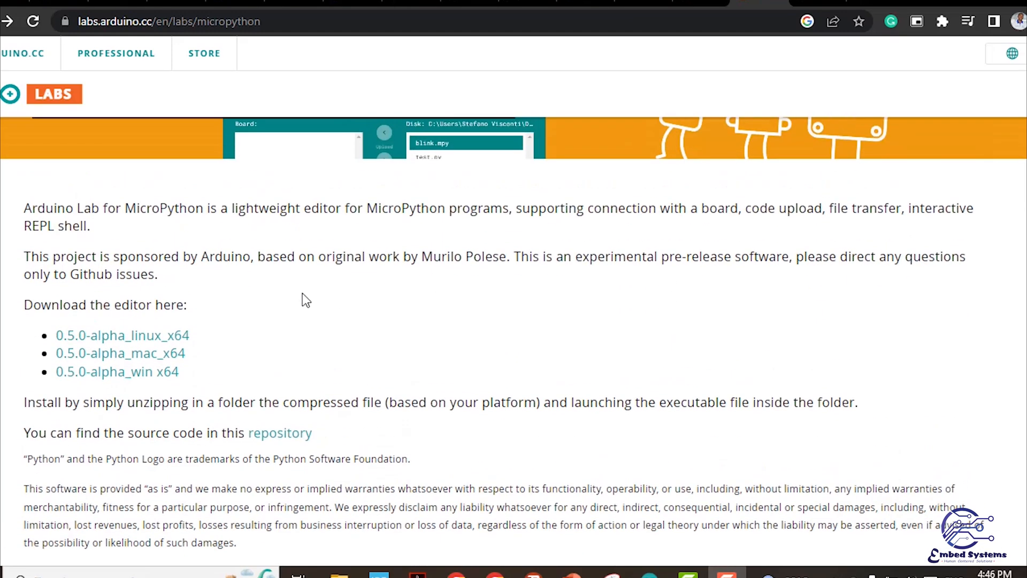
pyautogui.moveTo(276, 331)
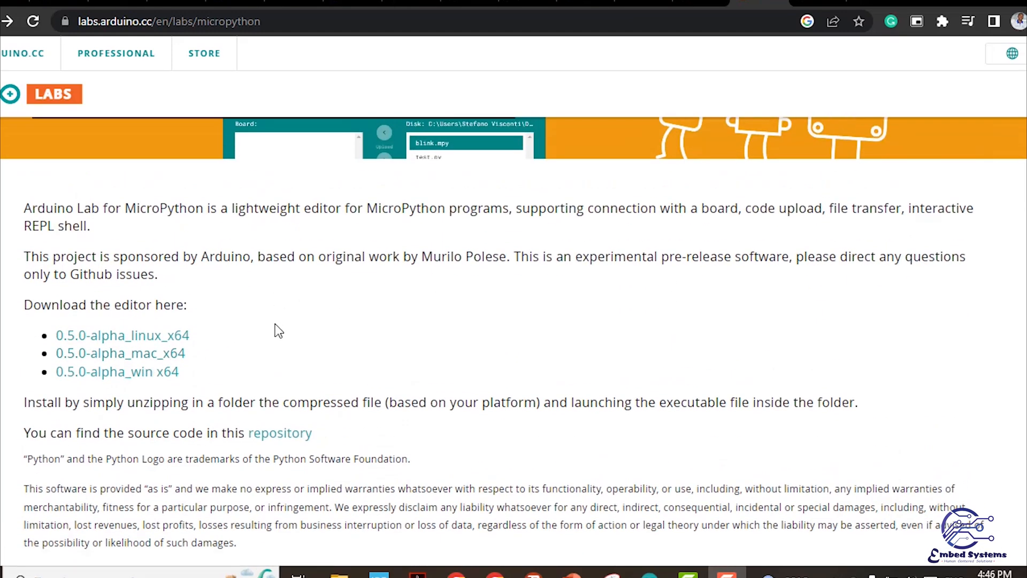
pyautogui.moveTo(219, 381)
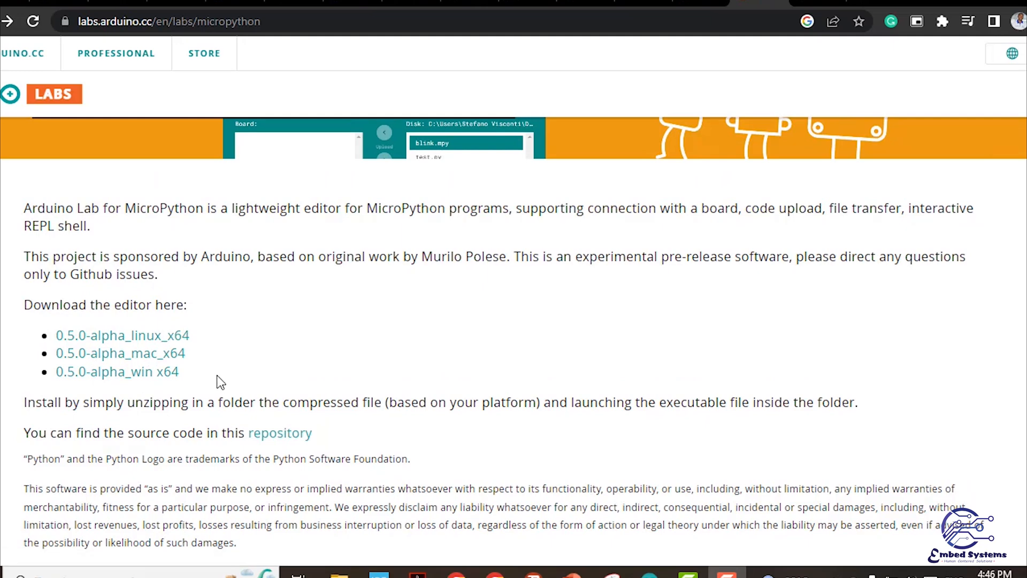
pyautogui.moveTo(129, 379)
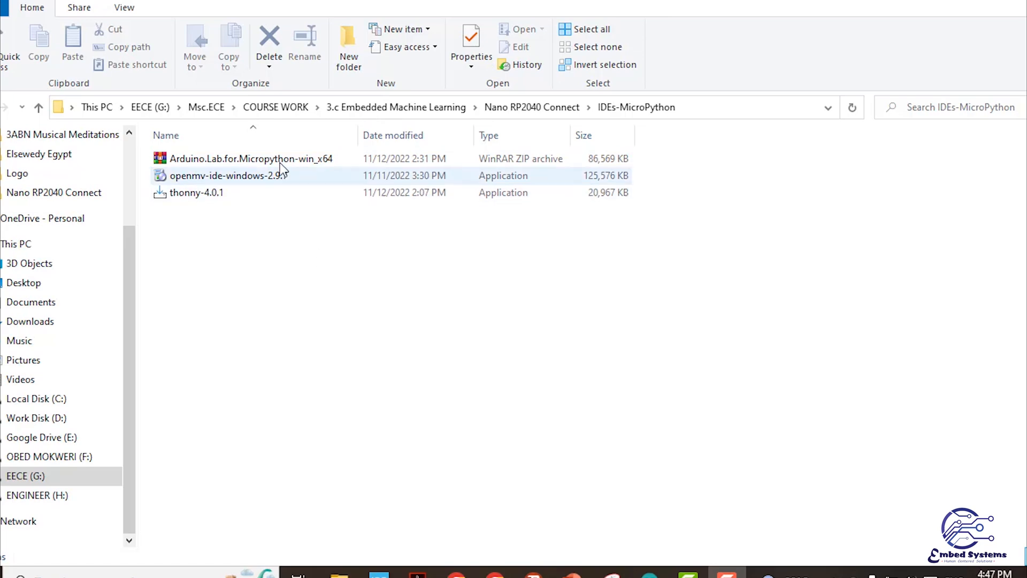
# Step: Extract the Arduino Lab for MicroPython zip into the current folder with Extract Here
pyautogui.click(249, 158)
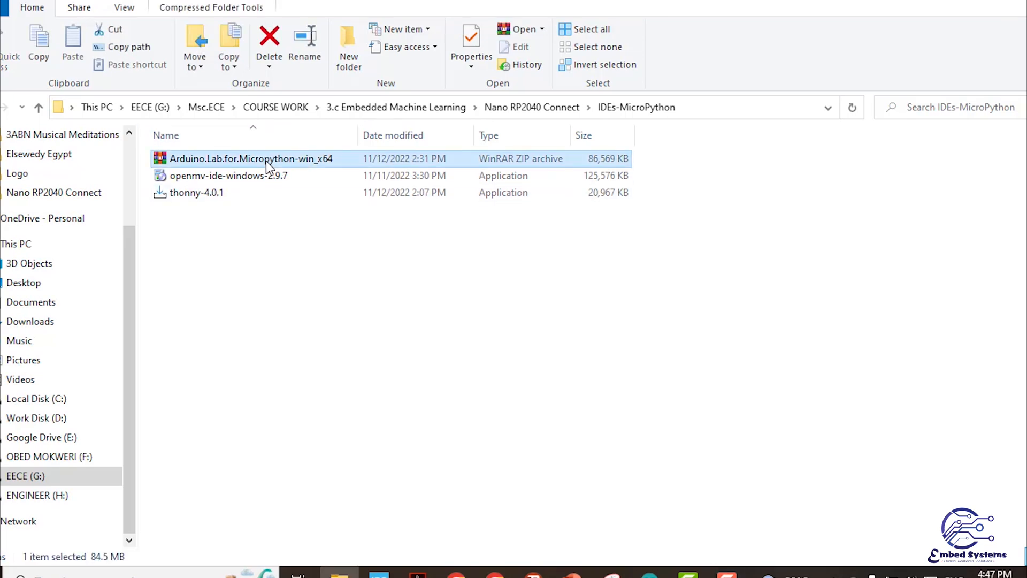
pyautogui.rightClick(266, 167)
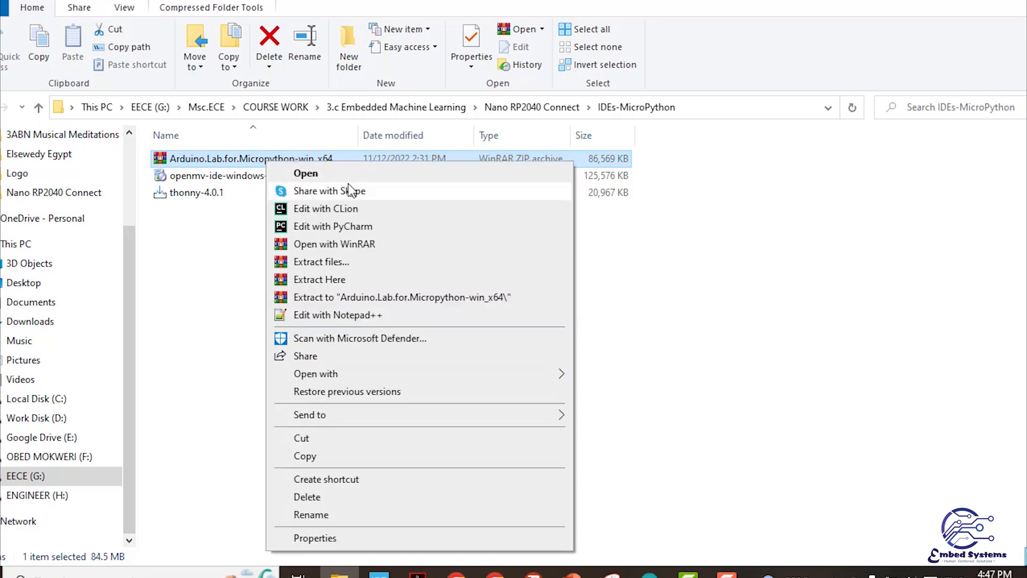
pyautogui.click(320, 280)
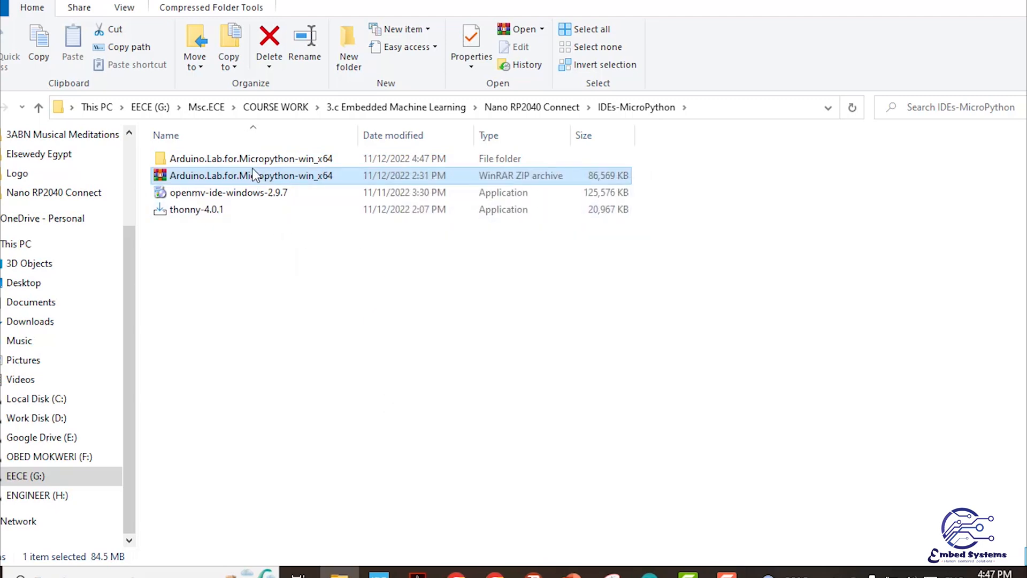
# Step: Launch the Arduino Lab for Micropython executable from the newly extracted folder
pyautogui.doubleClick(251, 158)
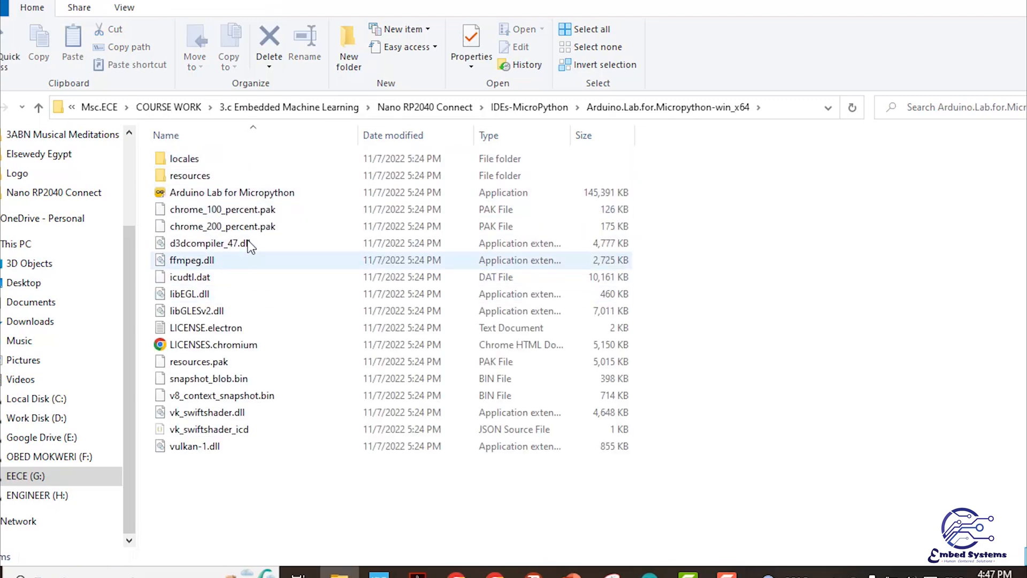
pyautogui.moveTo(252, 193)
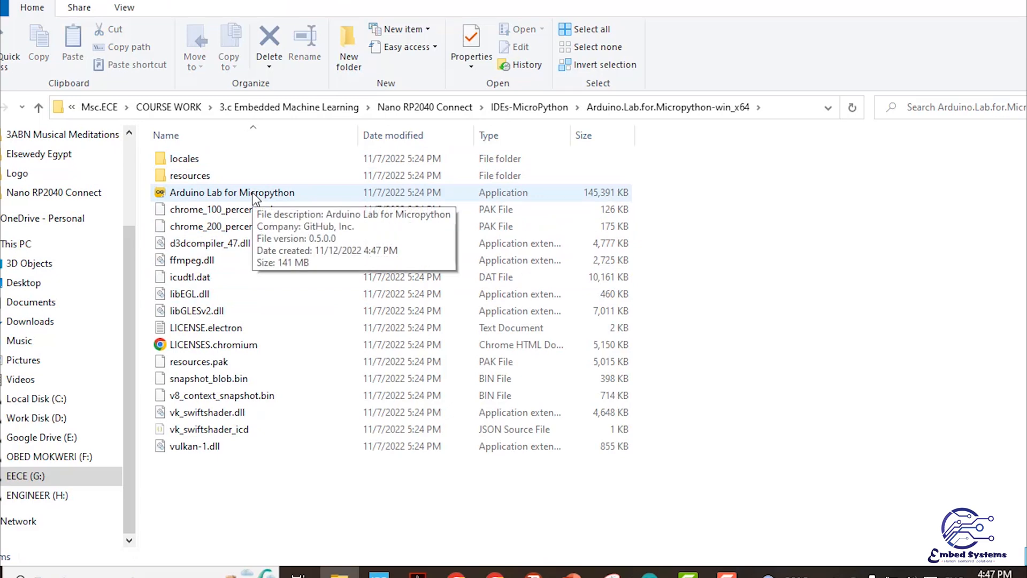
pyautogui.doubleClick(231, 192)
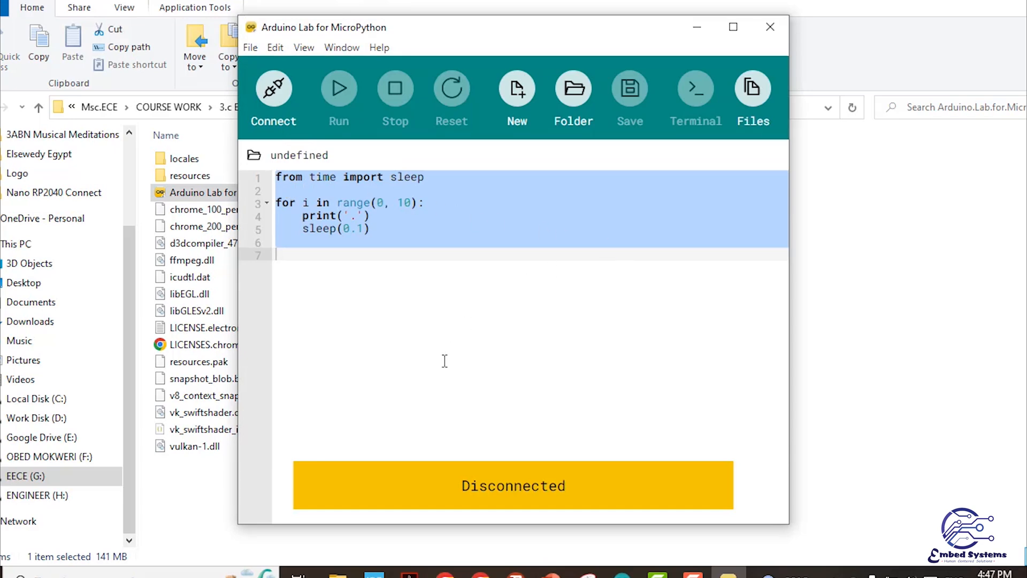
pyautogui.moveTo(532, 33)
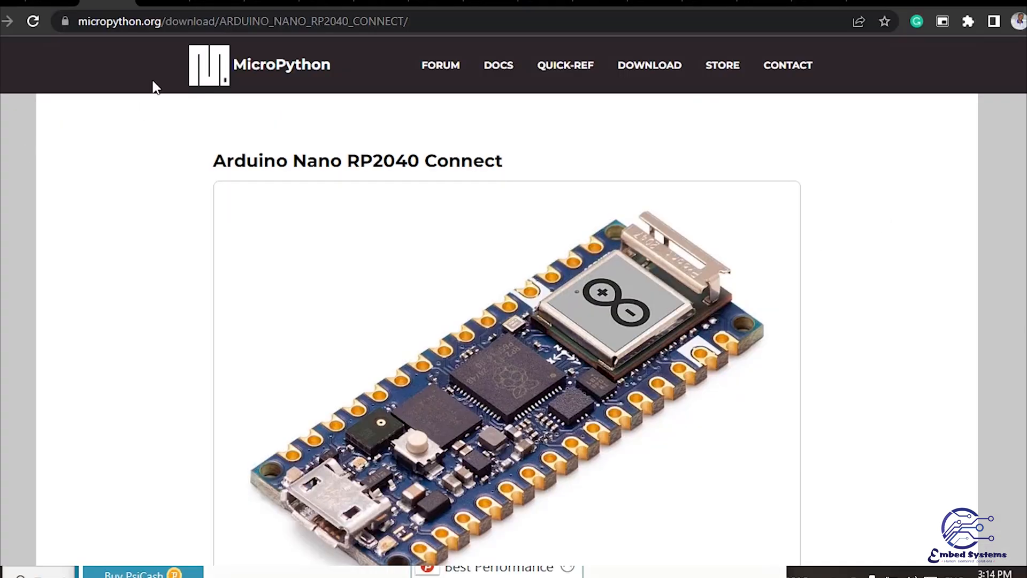
# Step: Download the v1.19.1 (2022-06-18) .uf2 firmware from the micropython.org Firmware section
pyautogui.scroll(-3)
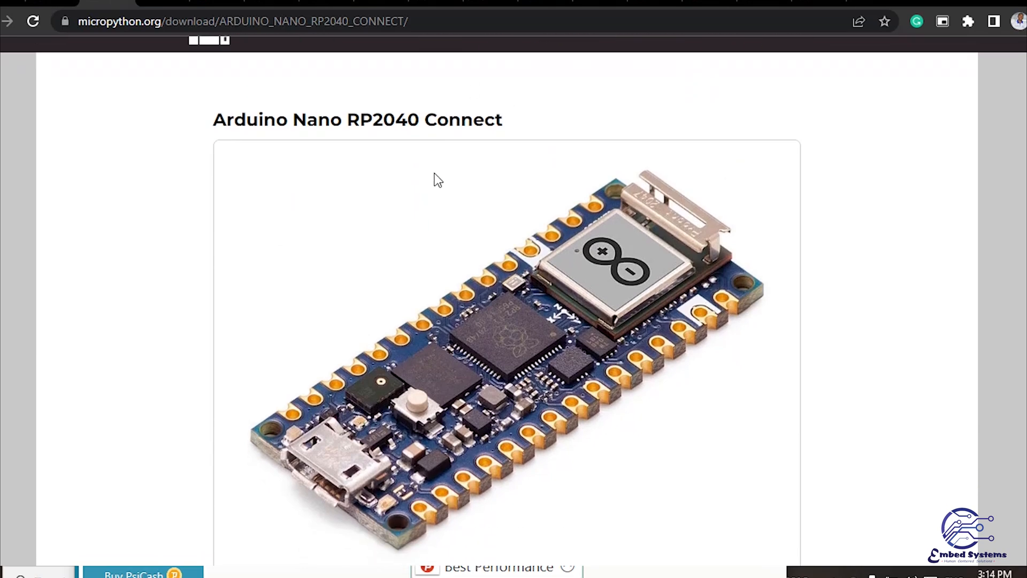
pyautogui.scroll(-3)
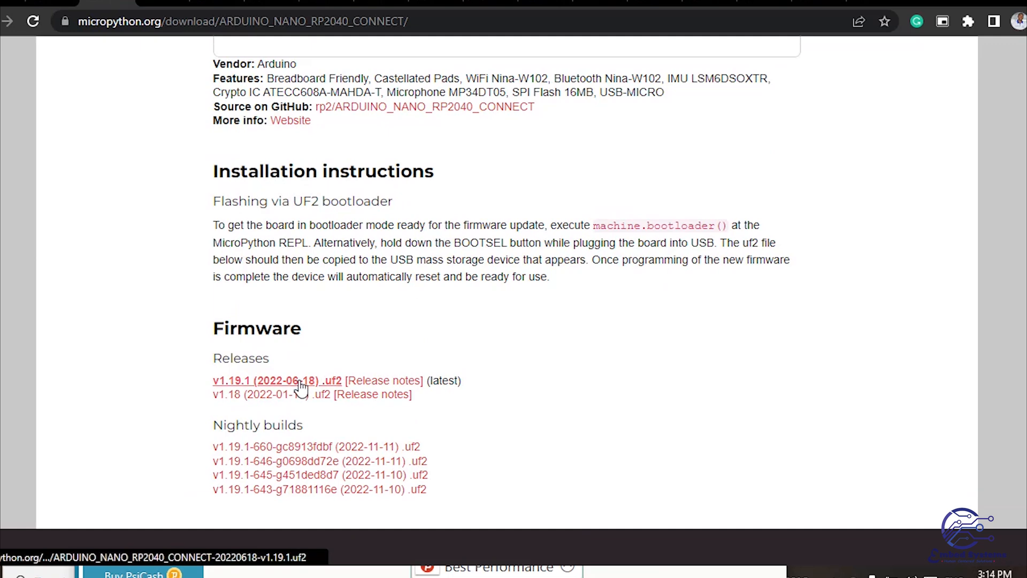
pyautogui.click(297, 381)
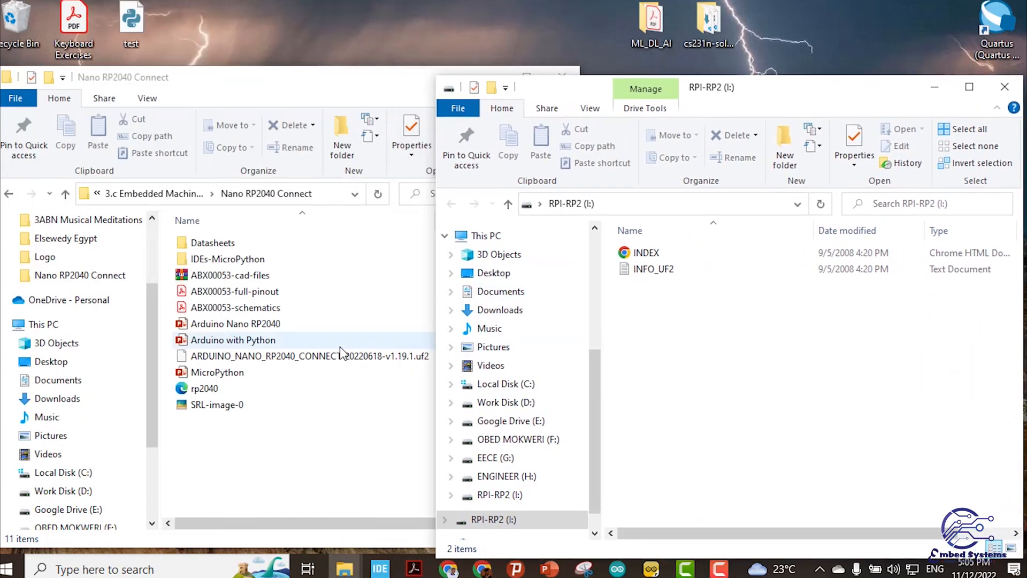
# Step: Drag the ARDUINO_NANO_RP2040_CONNECT UF2 file onto the RPI-RP2 (I:) drive
pyautogui.click(311, 357)
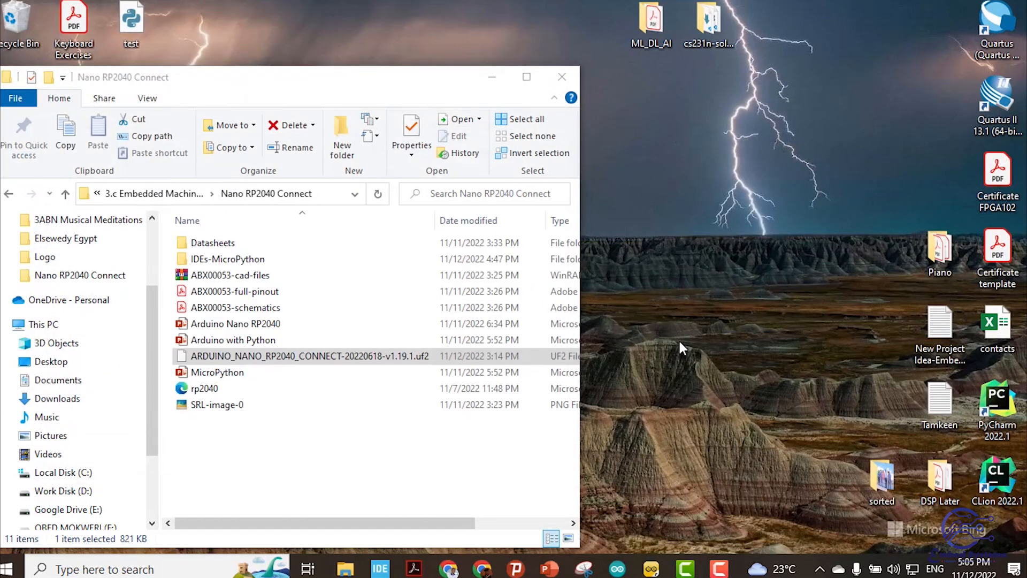
pyautogui.click(462, 194)
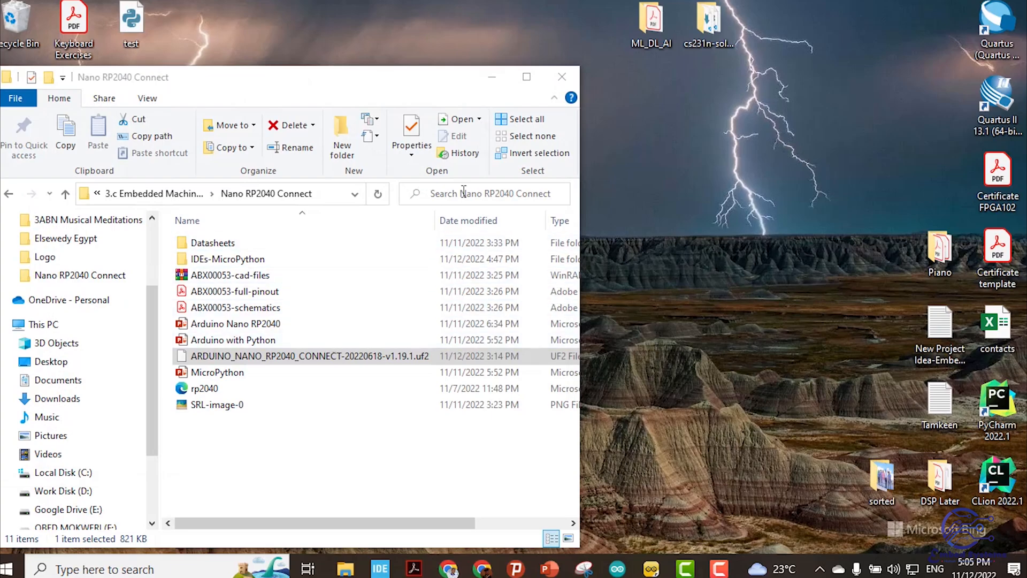